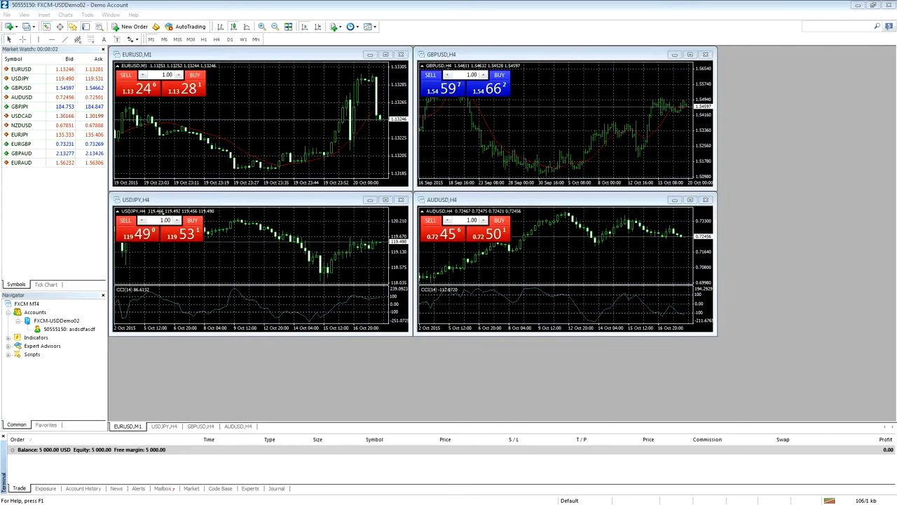
mouse_move(455, 273)
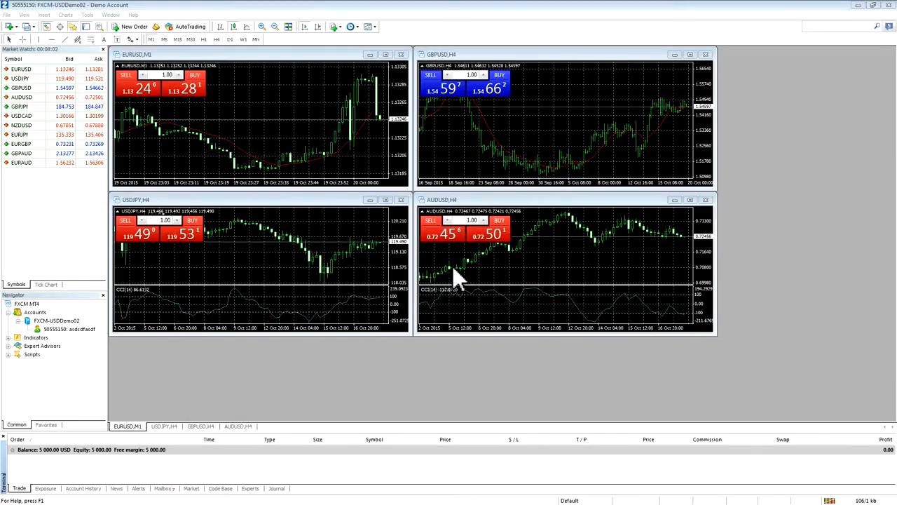
Open MetaTrader 4's data folder from the File menu
click(8, 15)
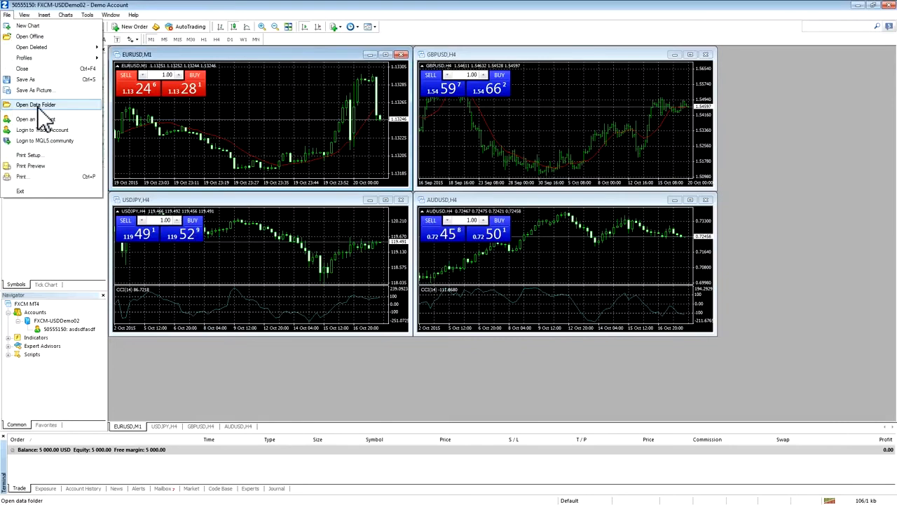
click(32, 104)
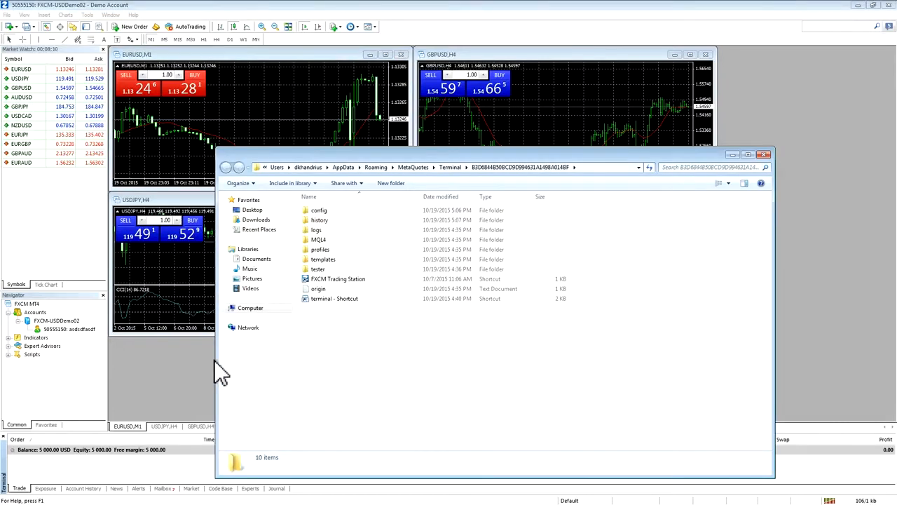
mouse_move(617, 347)
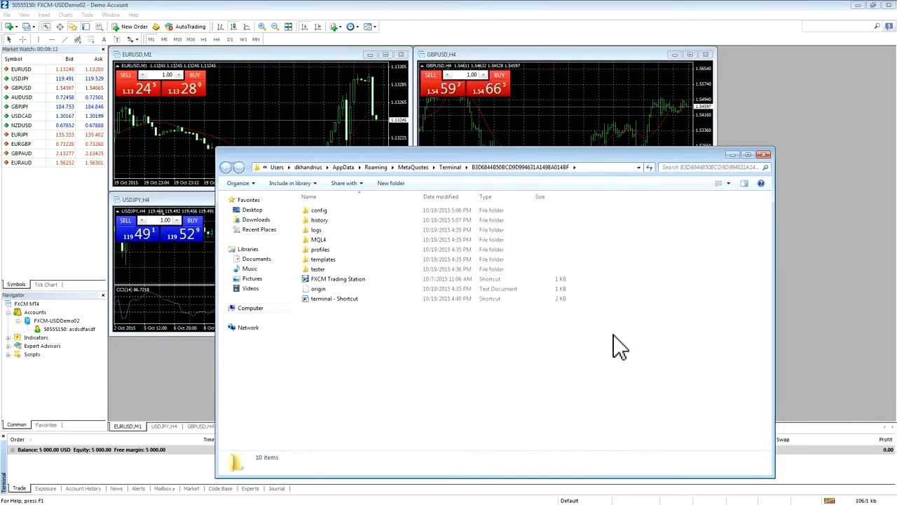
mouse_move(463, 350)
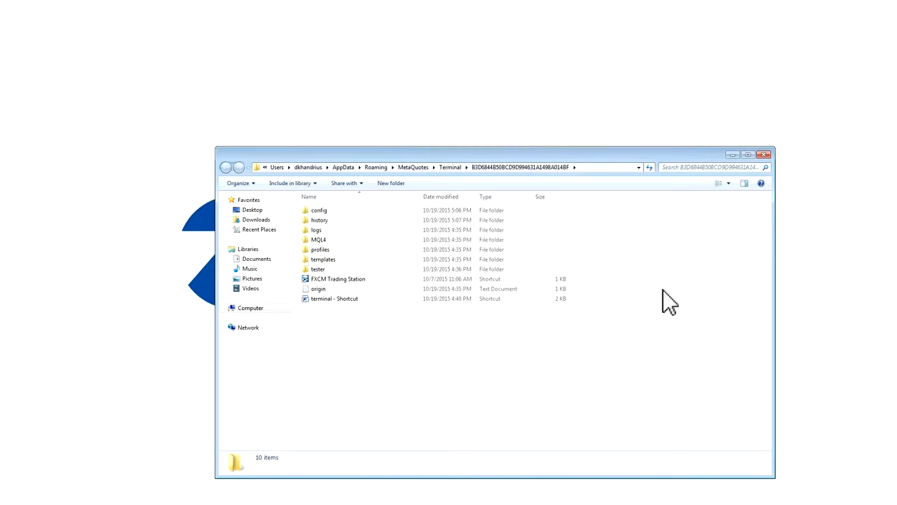
mouse_move(321, 243)
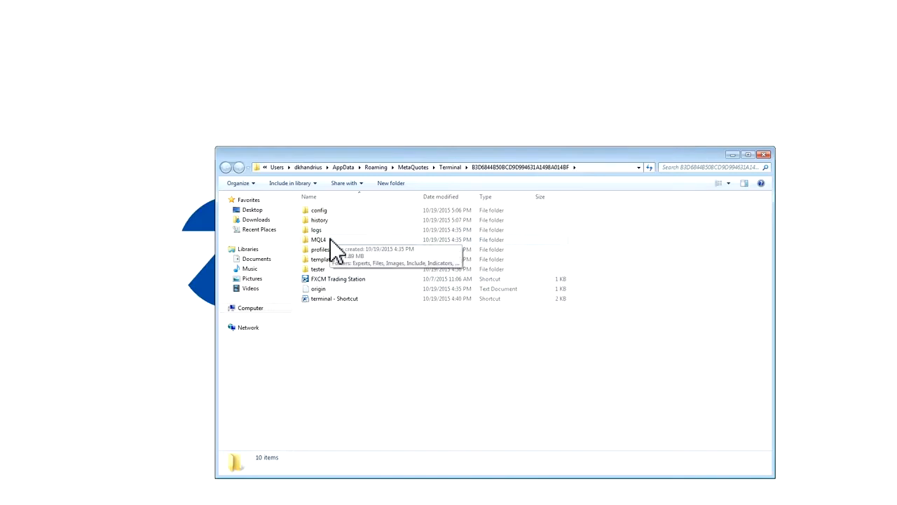
mouse_move(329, 267)
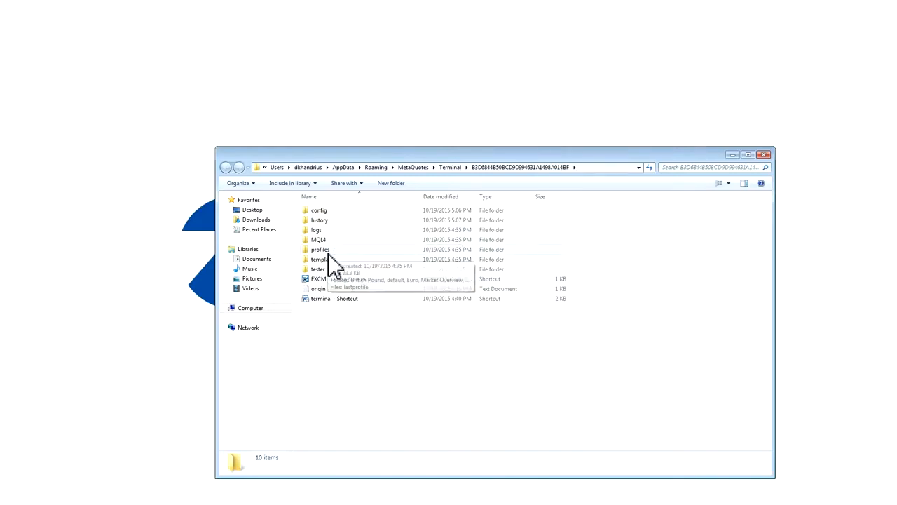
mouse_move(328, 256)
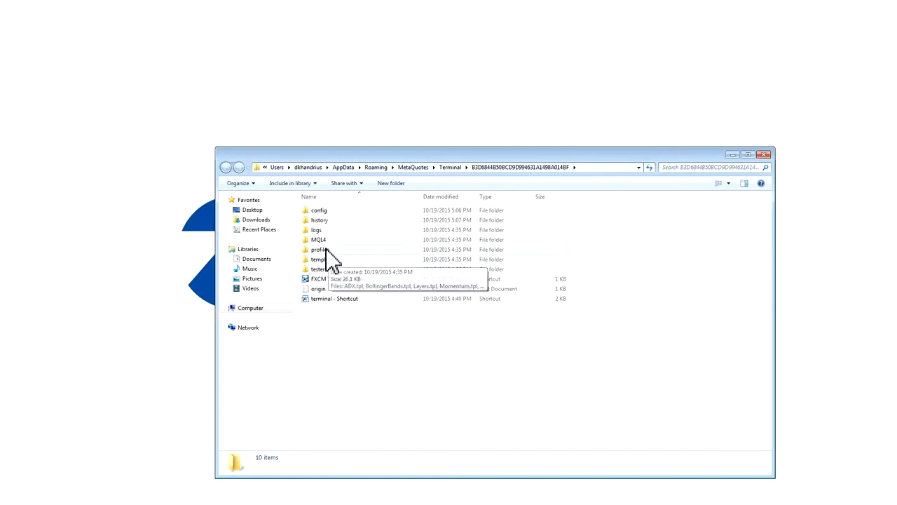
Select the MQL4, profiles and templates folders and copy them for backup
click(318, 239)
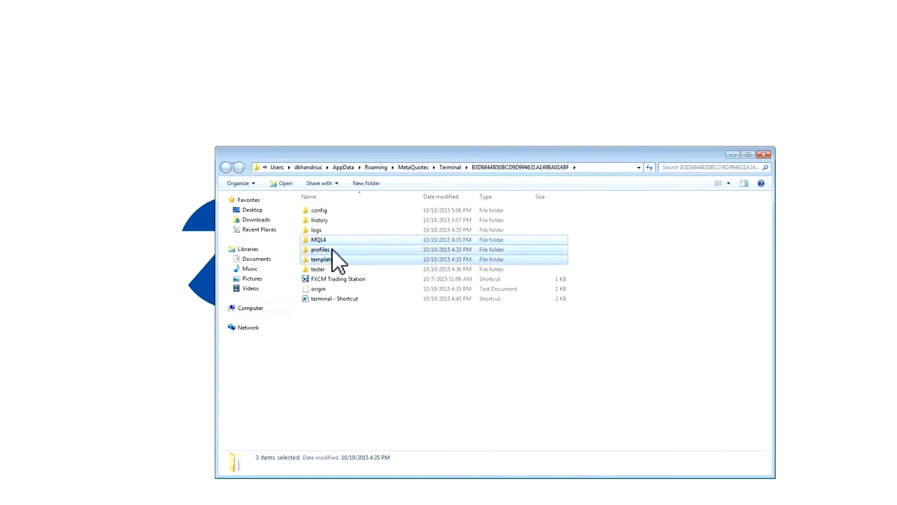
right_click(335, 255)
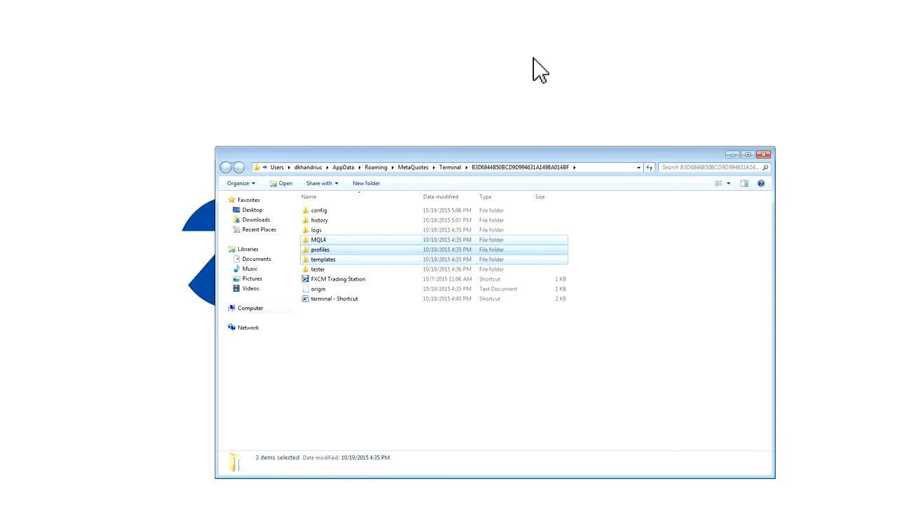
mouse_move(536, 50)
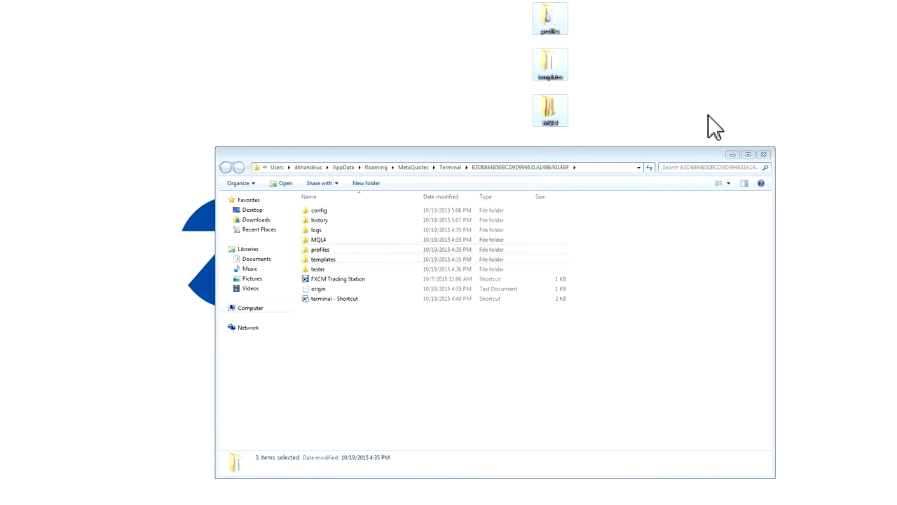
mouse_move(713, 67)
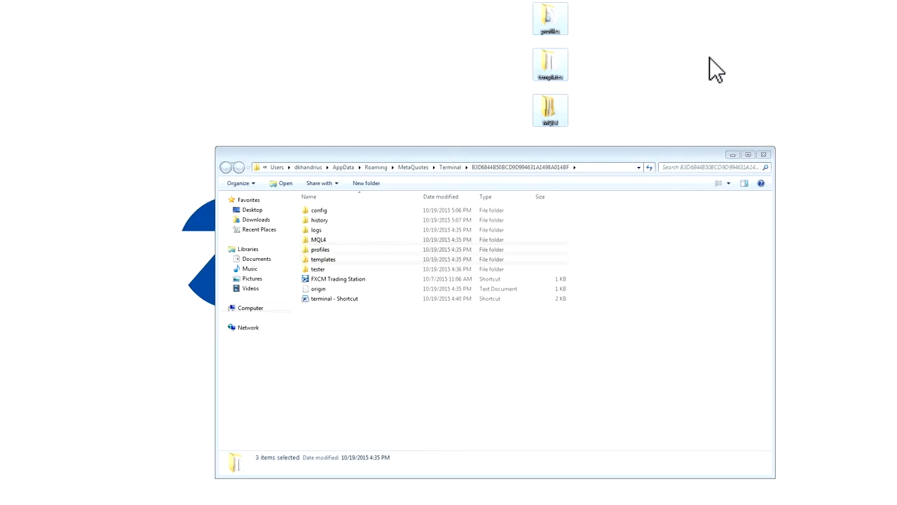
mouse_move(739, 75)
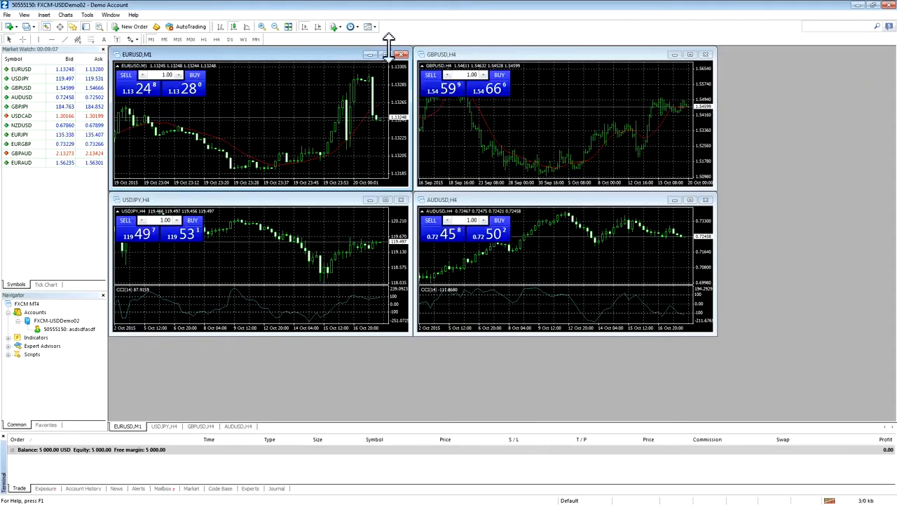
Reopen MetaTrader 4's data folder via File > Open Data Folder
click(10, 14)
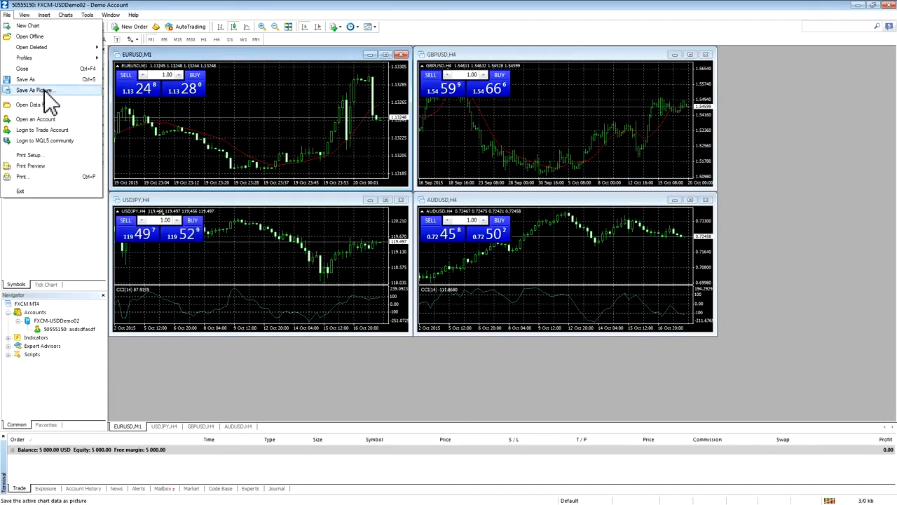
click(33, 89)
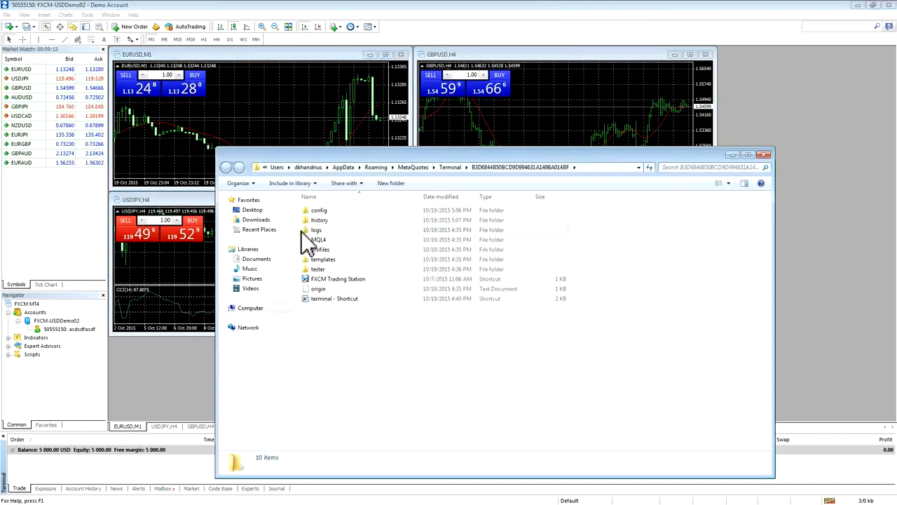
mouse_move(644, 168)
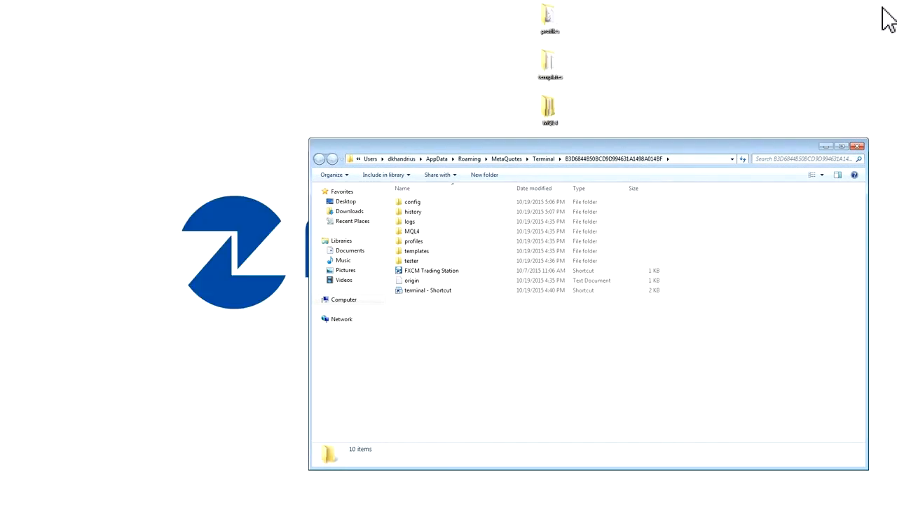
mouse_move(440, 240)
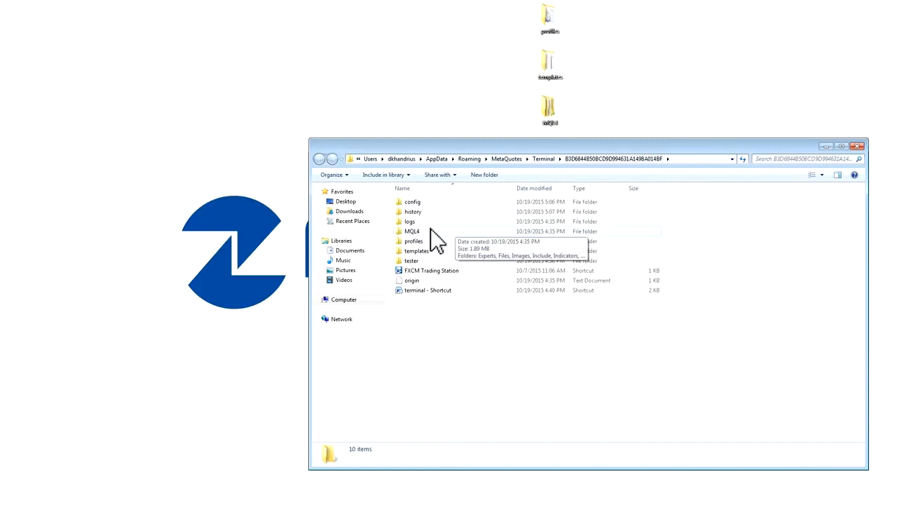
mouse_move(425, 235)
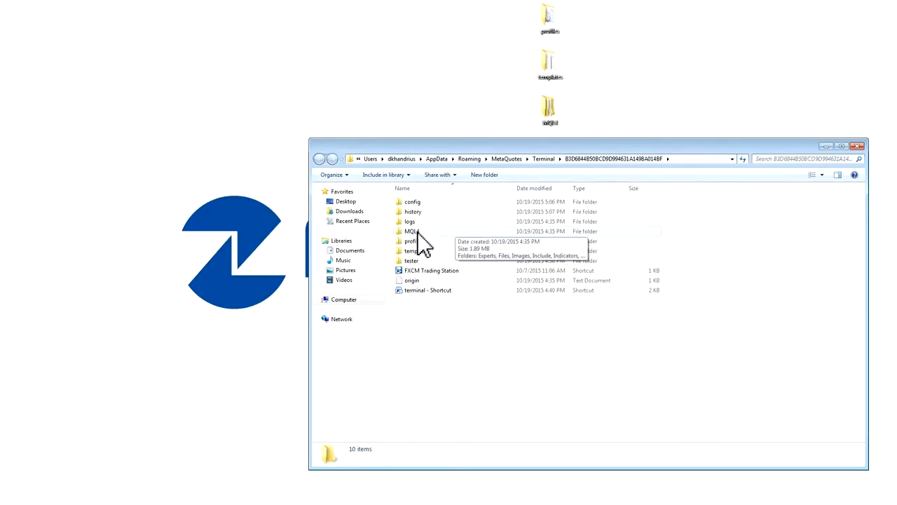
Delete MQL4, profiles and templates to the Recycle Bin, confirming with Yes
click(412, 230)
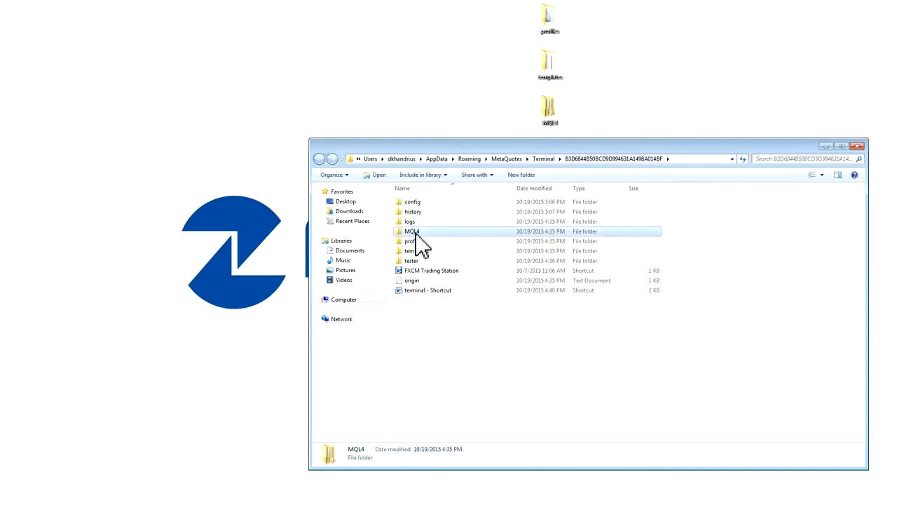
click(416, 250)
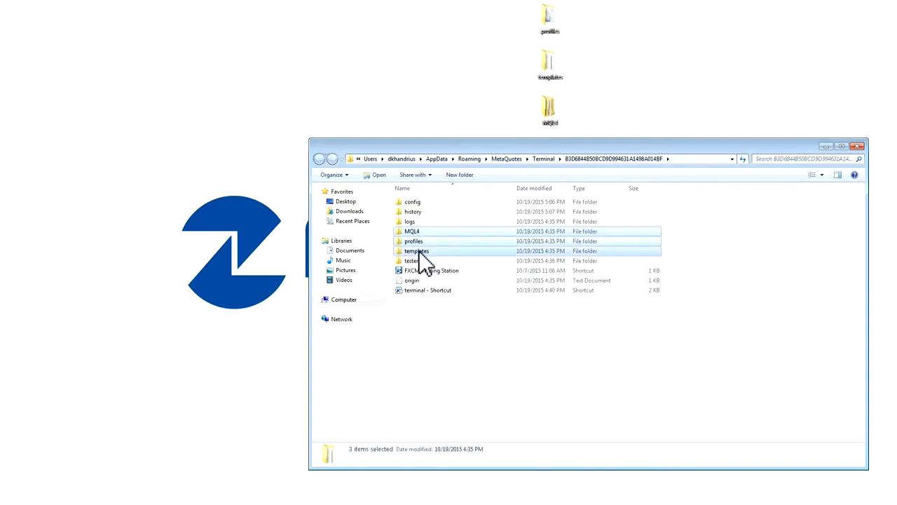
right_click(417, 251)
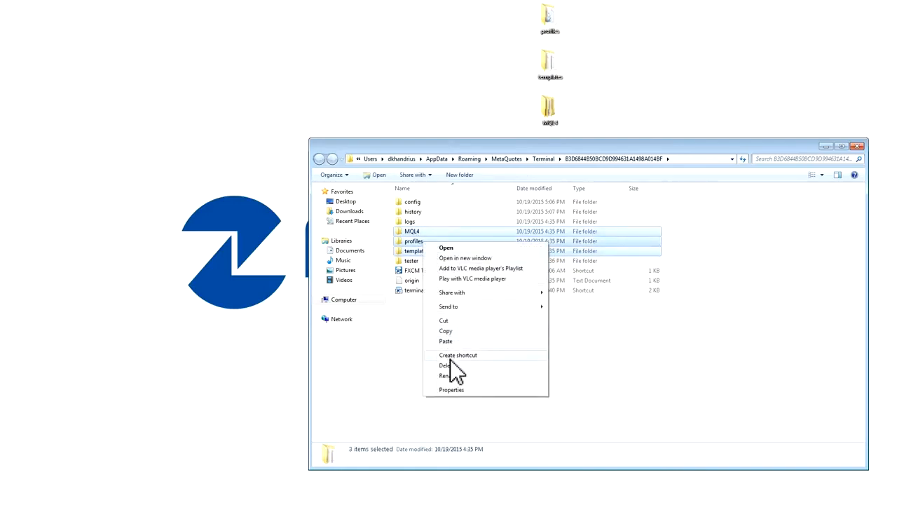
click(446, 365)
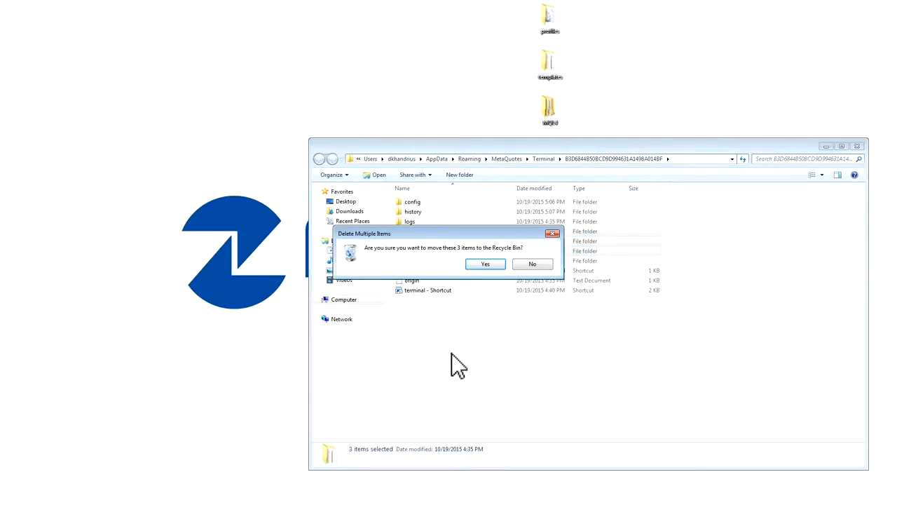
click(486, 264)
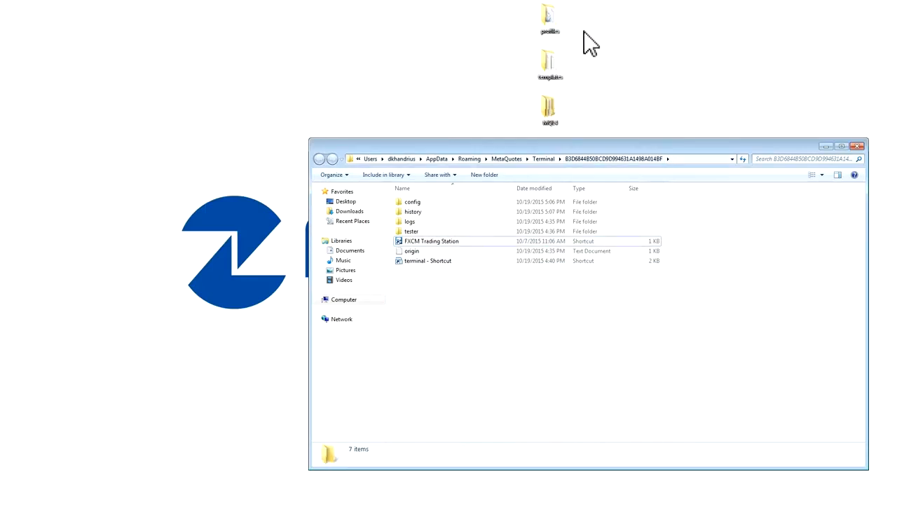
mouse_move(550, 116)
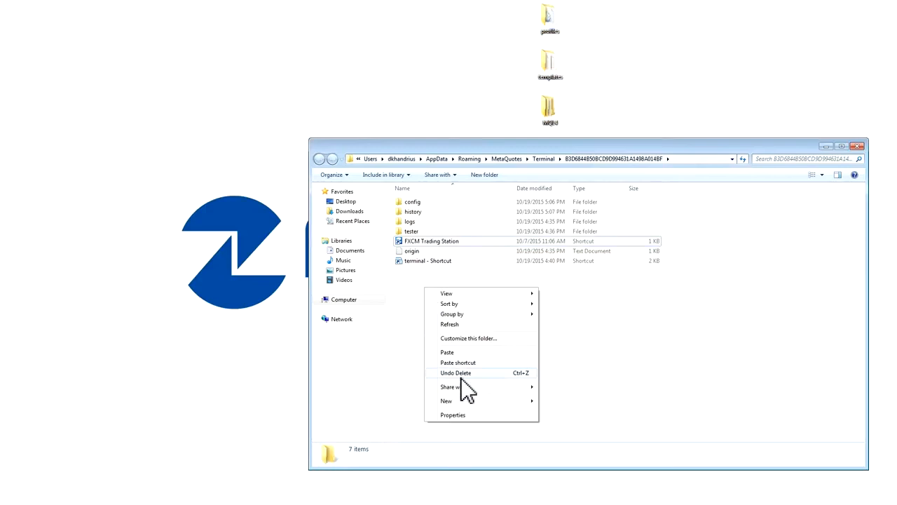
Paste the backed-up MQL4, profiles and templates folders into the data folder
click(447, 352)
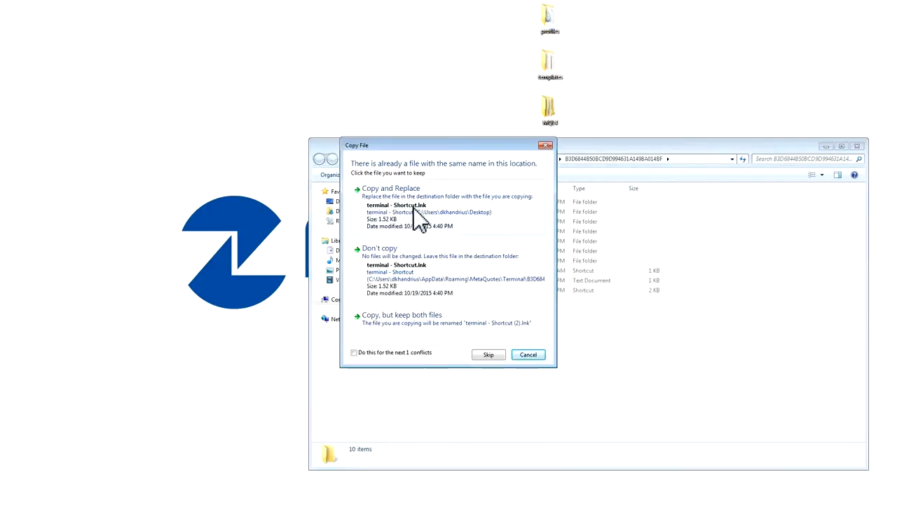
mouse_move(491, 156)
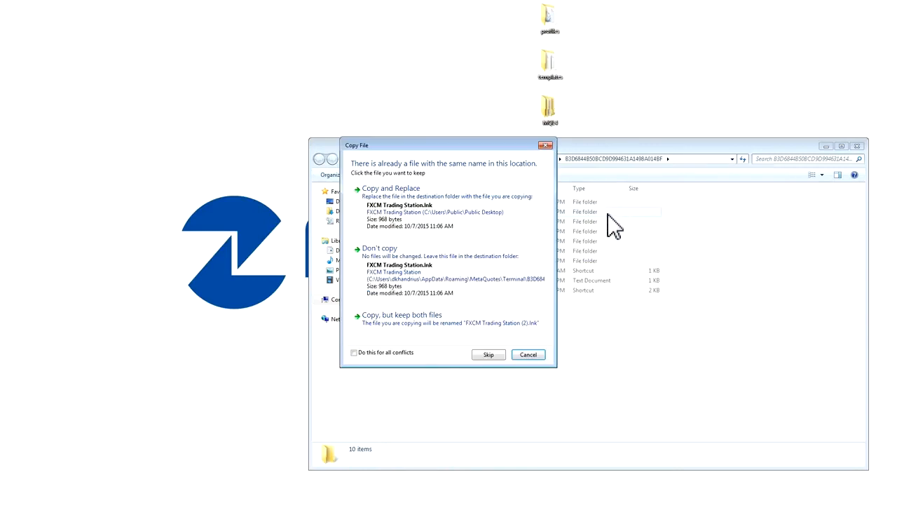
mouse_move(354, 362)
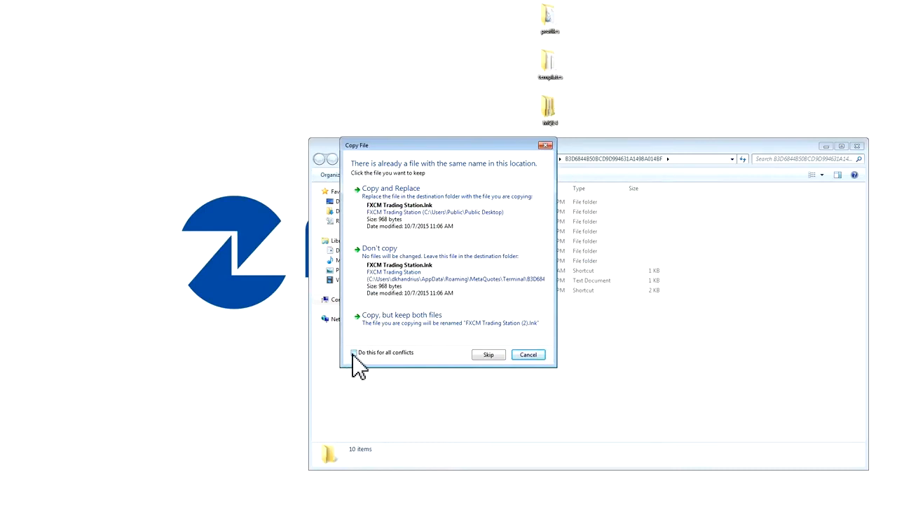
Replace all conflicting files using 'Do this for all conflicts' and Copy and Replace
click(352, 352)
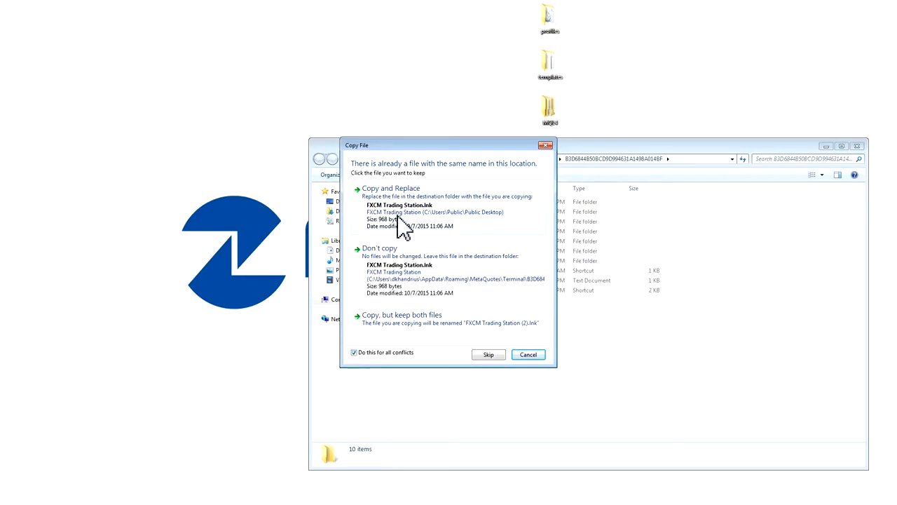
click(391, 188)
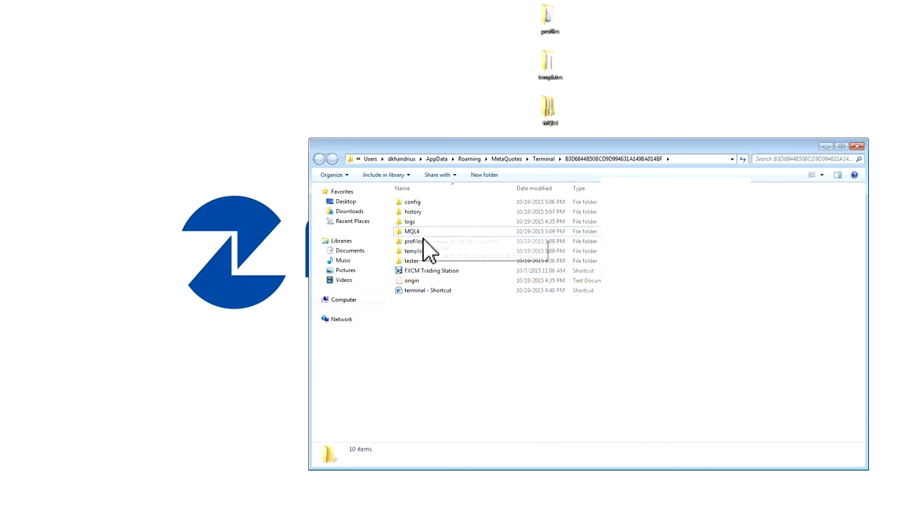
mouse_move(500, 329)
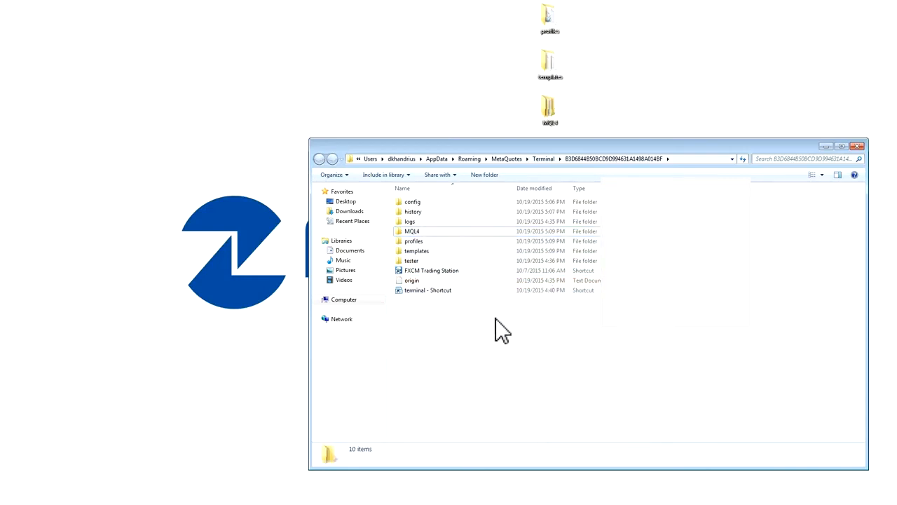